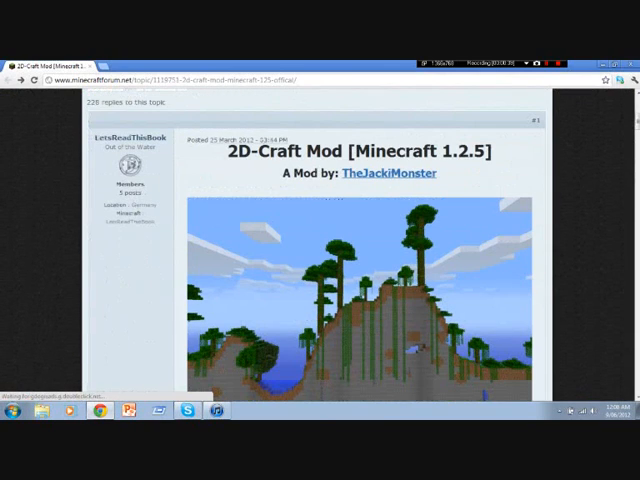
Step: Reach the Current Version section of the 2D-Craft post and start the mod zip download
scroll("down", 3)
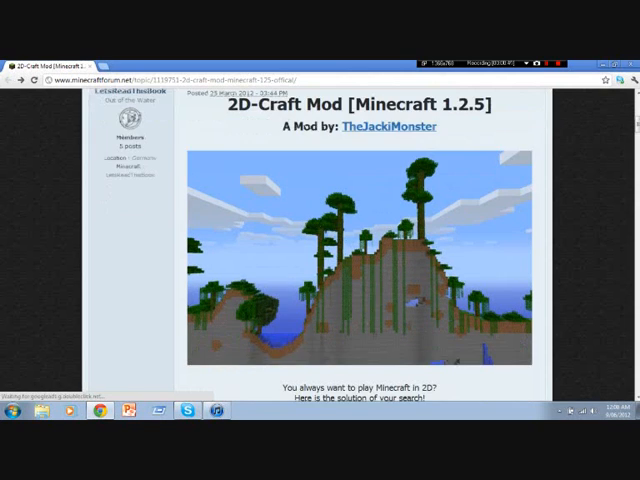
scroll("down", 3)
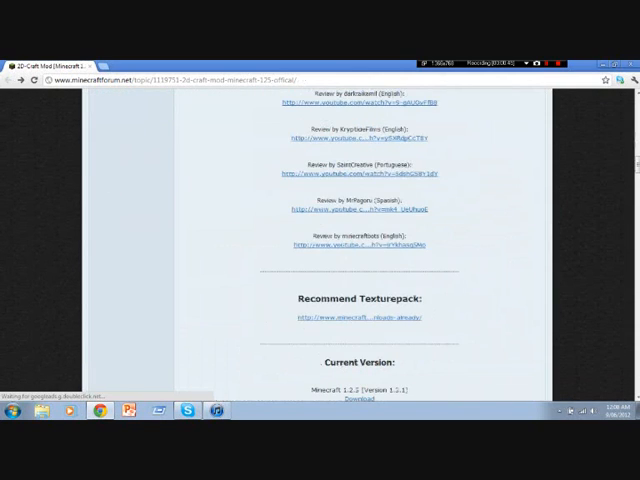
scroll("down", 3)
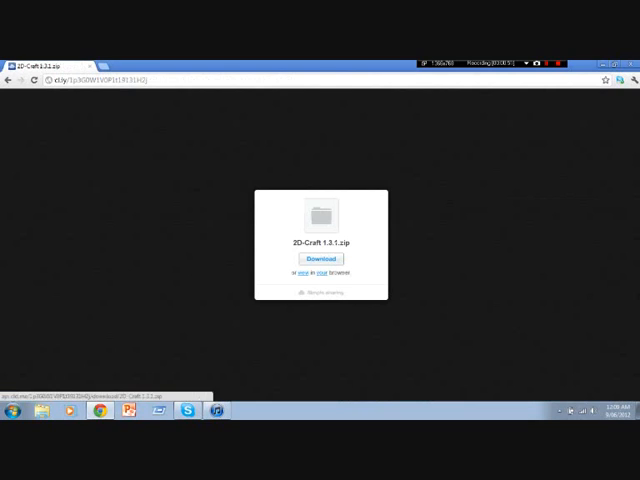
left_click(96, 60)
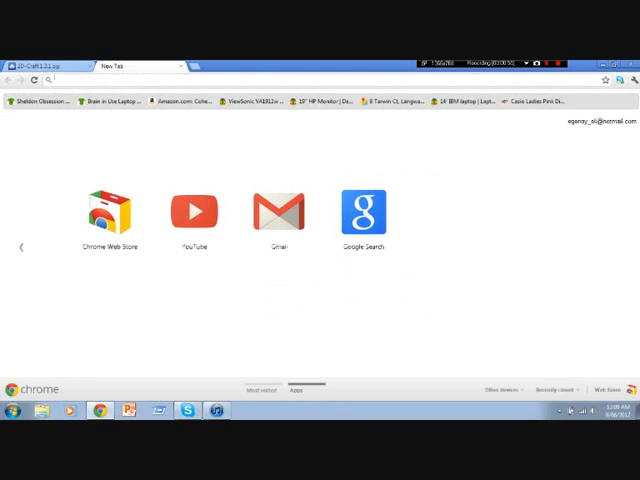
Step: Search Google for 'winrar' from the new tab page
left_click(364, 210)
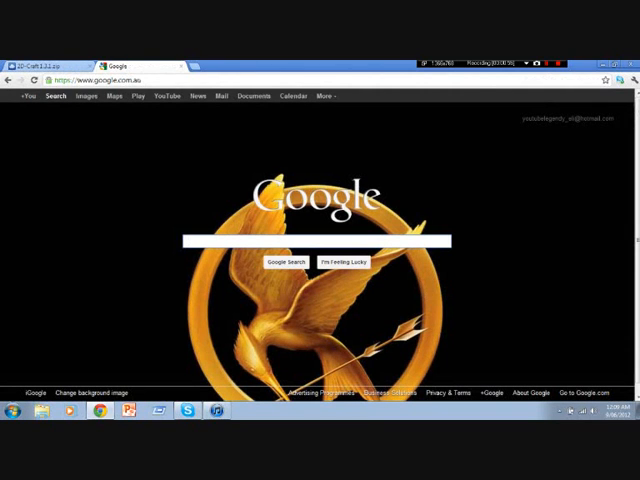
type("winrar")
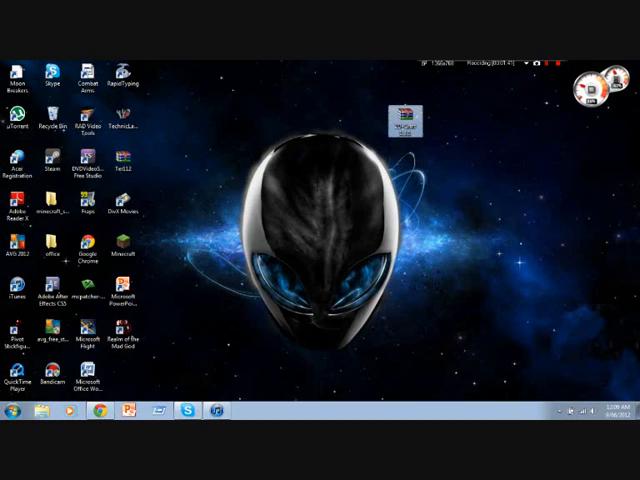
mouse_move(408, 112)
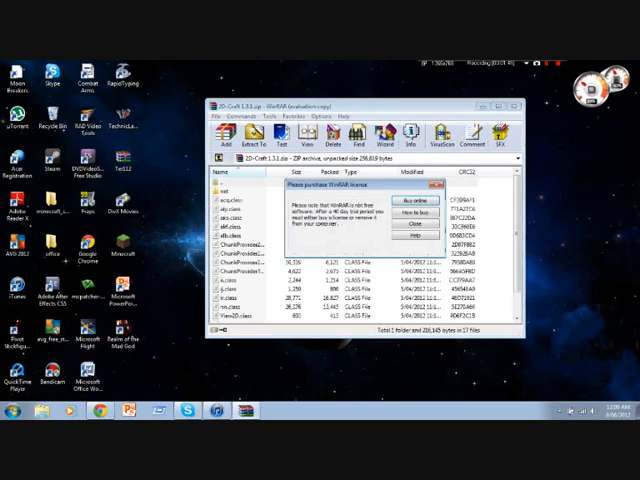
Step: Dismiss the WinRAR evaluation reminder and select the mod class files in the 2D-Craft zip
left_click(418, 224)
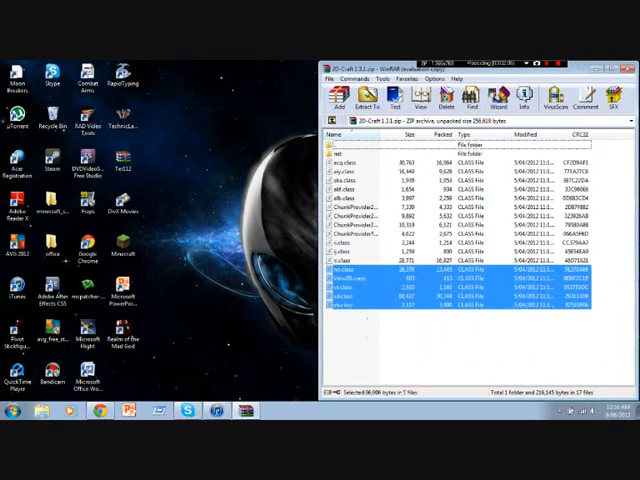
left_click(8, 404)
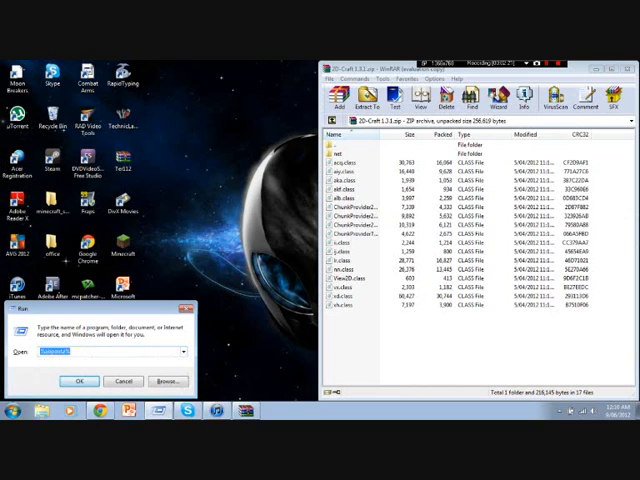
Step: Run %appdata% to reach the Roaming AppData folder containing .minecraft
type("%appdata%")
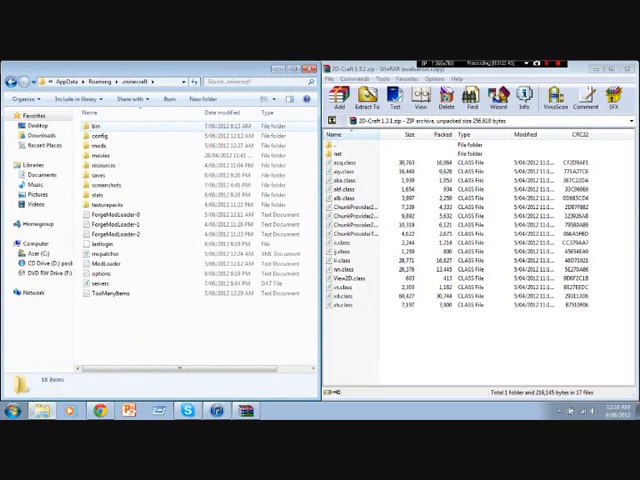
Step: In the bin folder, select minecraft.jar and bring up its options to open it with WinRAR
double_click(96, 126)
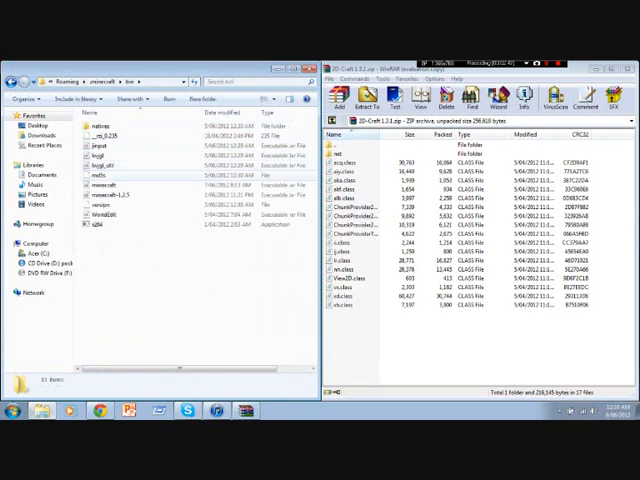
left_click(110, 194)
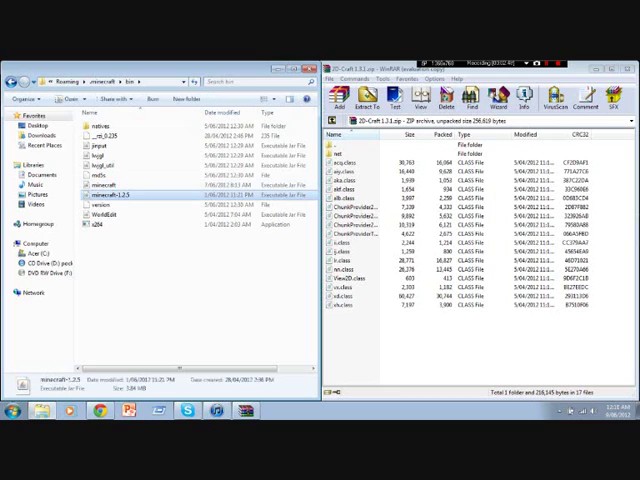
left_click(104, 184)
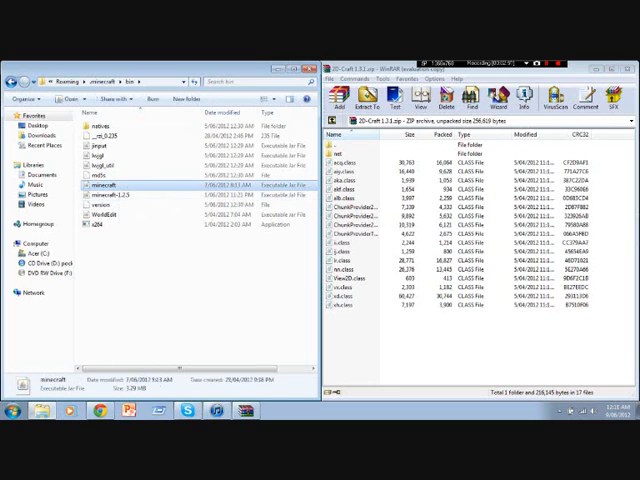
right_click(96, 184)
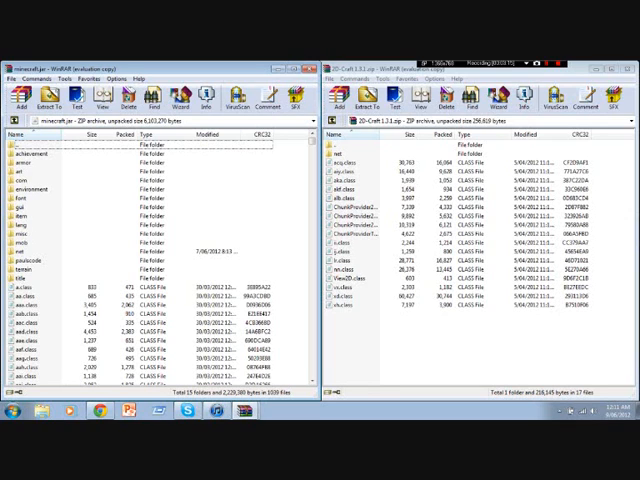
Step: Add the 2D-Craft class files into the minecraft.jar archive window
left_click(30, 224)
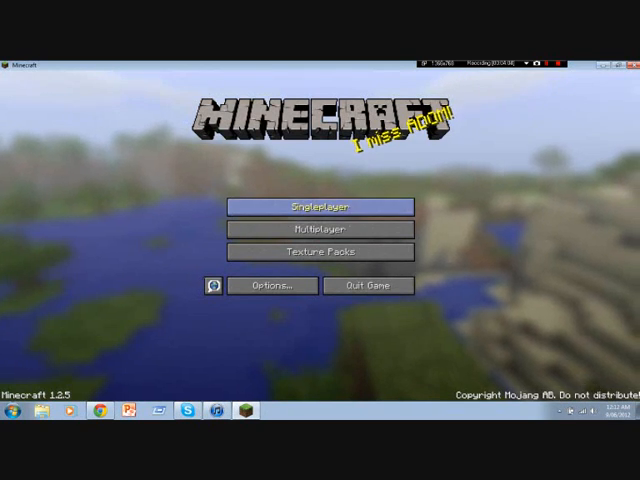
Step: Start a new singleplayer world in Survival mode with Generate Structures OFF
left_click(320, 208)
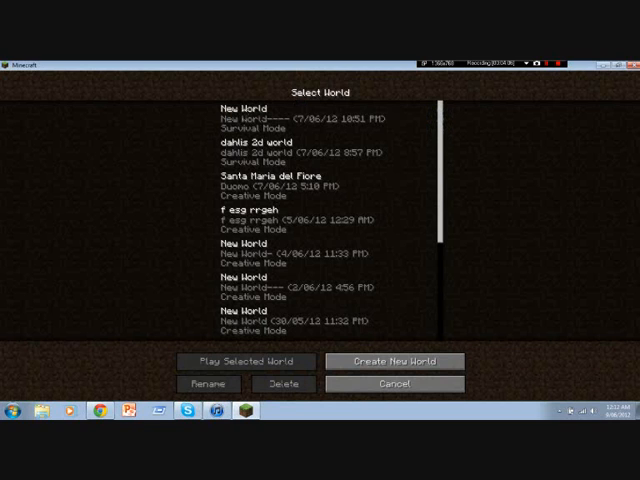
left_click(394, 360)
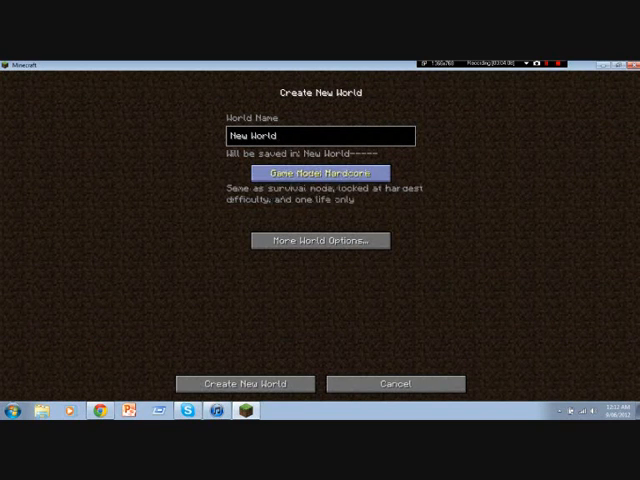
left_click(320, 172)
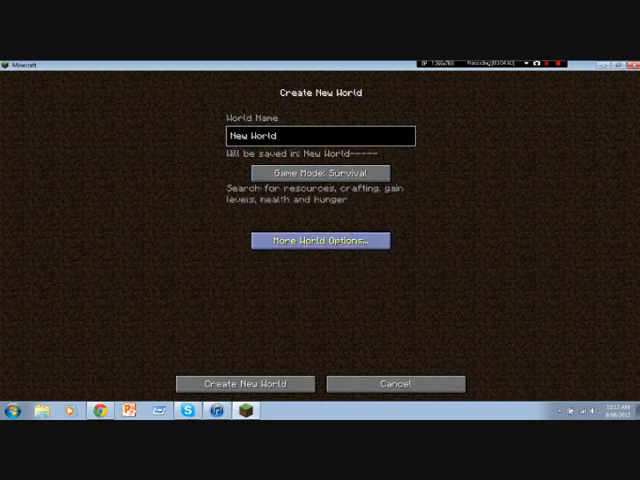
left_click(320, 240)
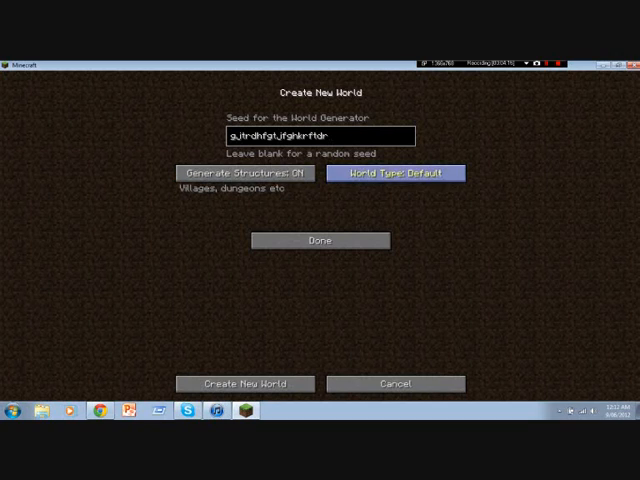
left_click(244, 172)
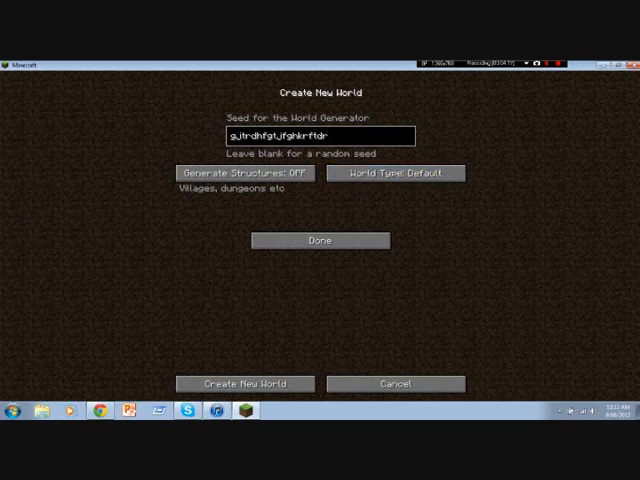
Step: Cycle World Type to 2D-WORLD and create the new world
left_click(396, 172)
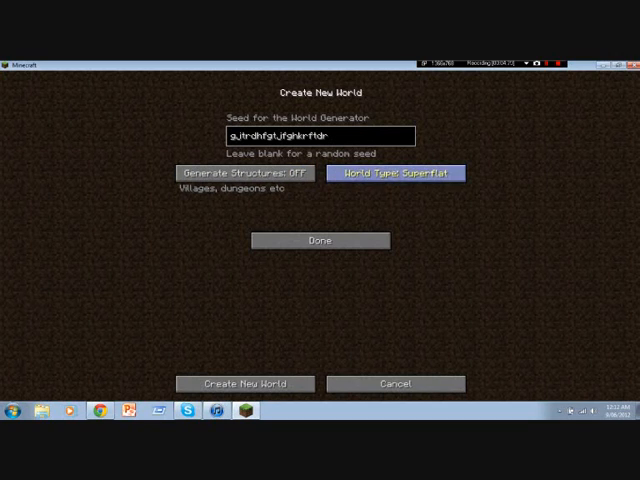
left_click(392, 172)
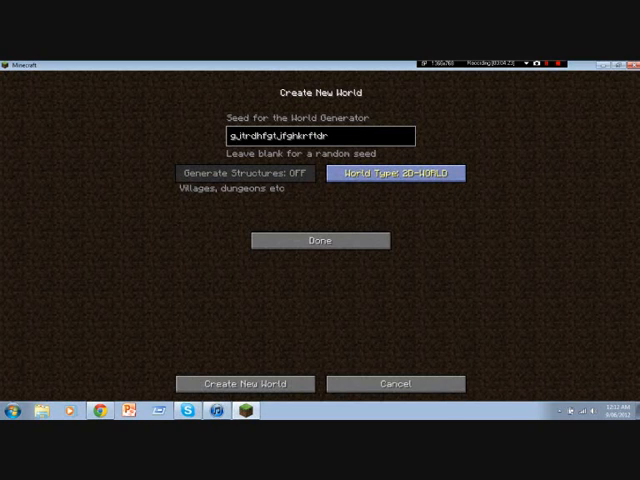
left_click(396, 172)
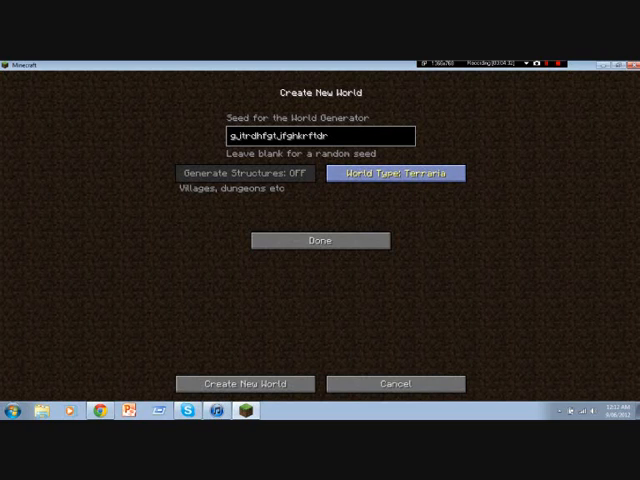
left_click(396, 172)
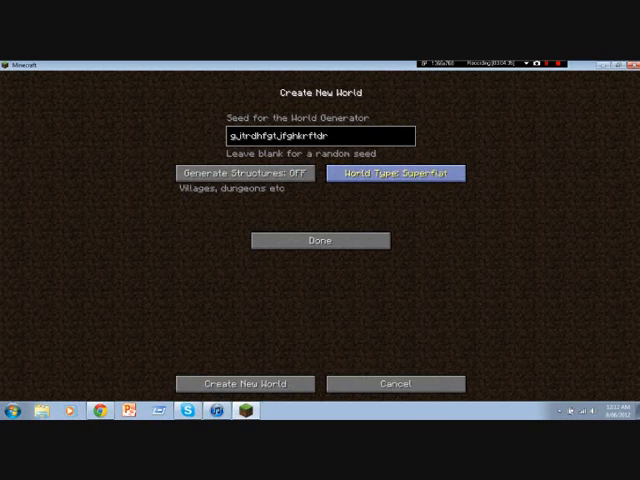
left_click(396, 172)
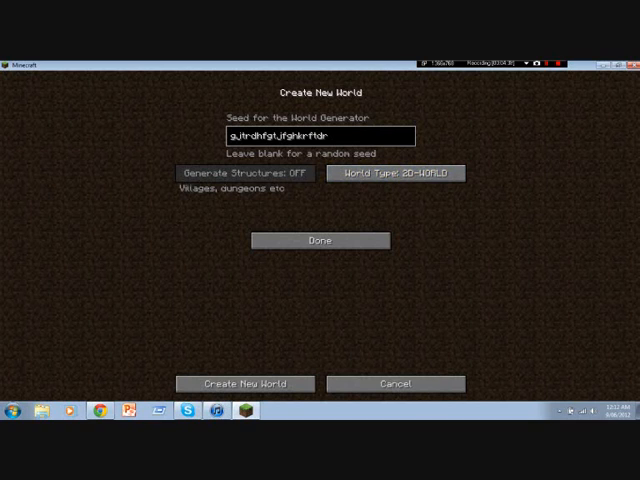
left_click(244, 384)
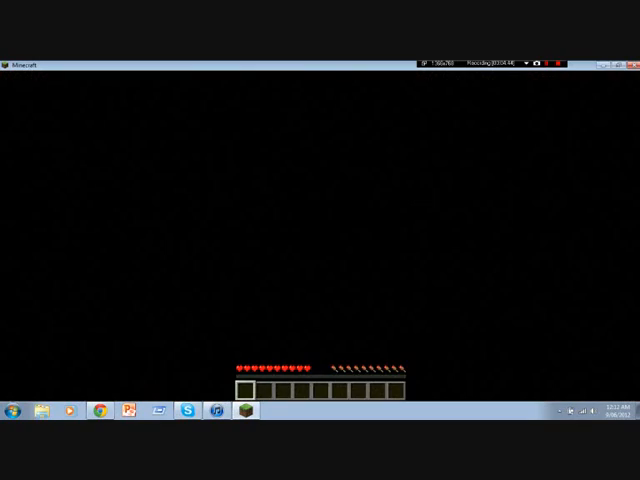